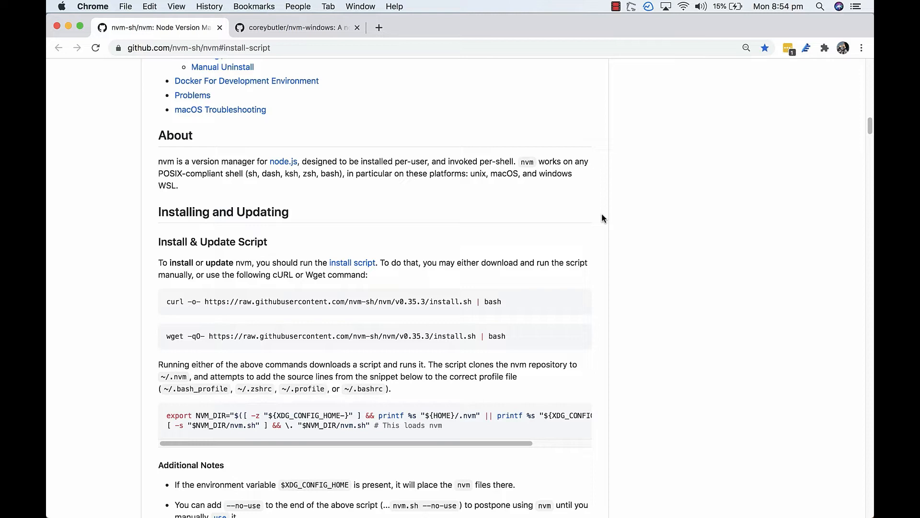
pyautogui.moveTo(600, 217)
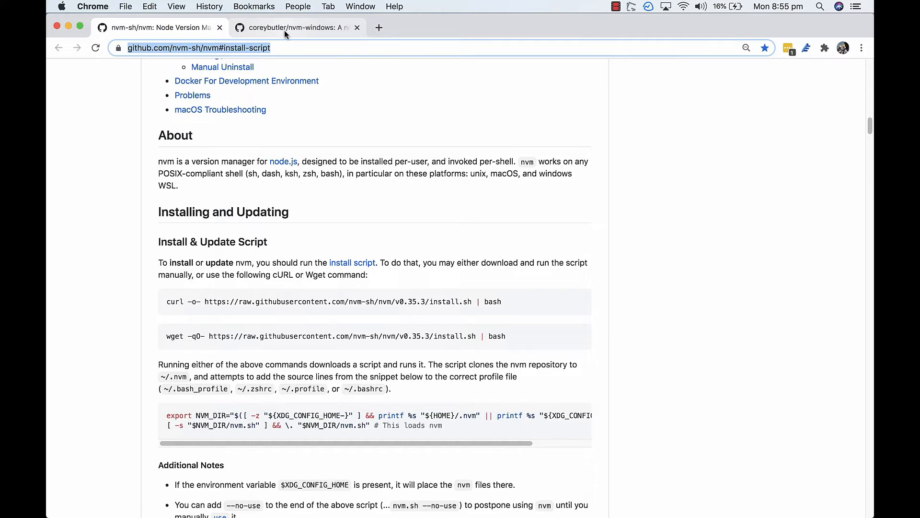
# Glance at the nvm for Windows page, then return to the nvm project page and scroll its README
pyautogui.click(296, 27)
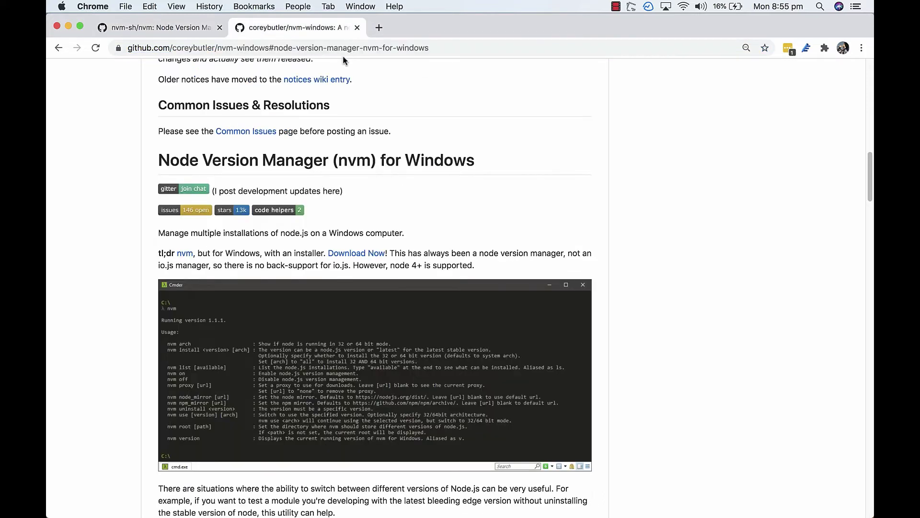
pyautogui.moveTo(573, 123)
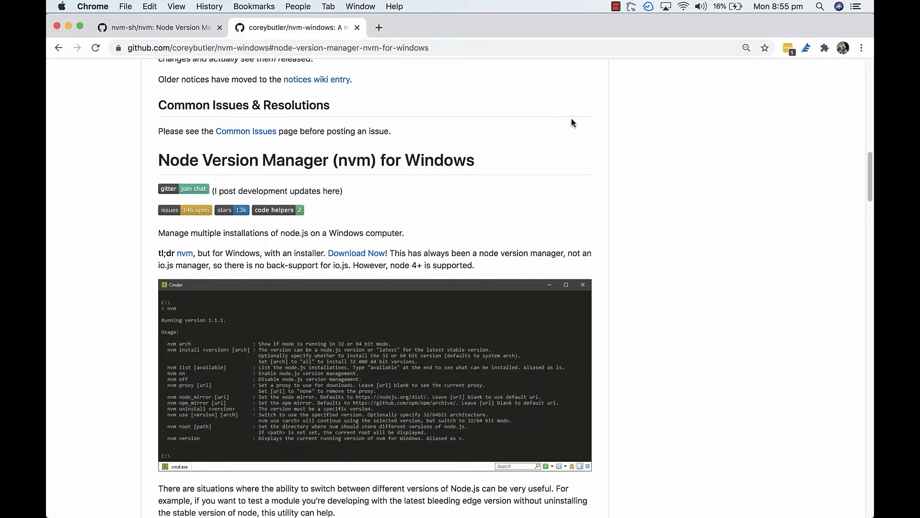
pyautogui.moveTo(500, 232)
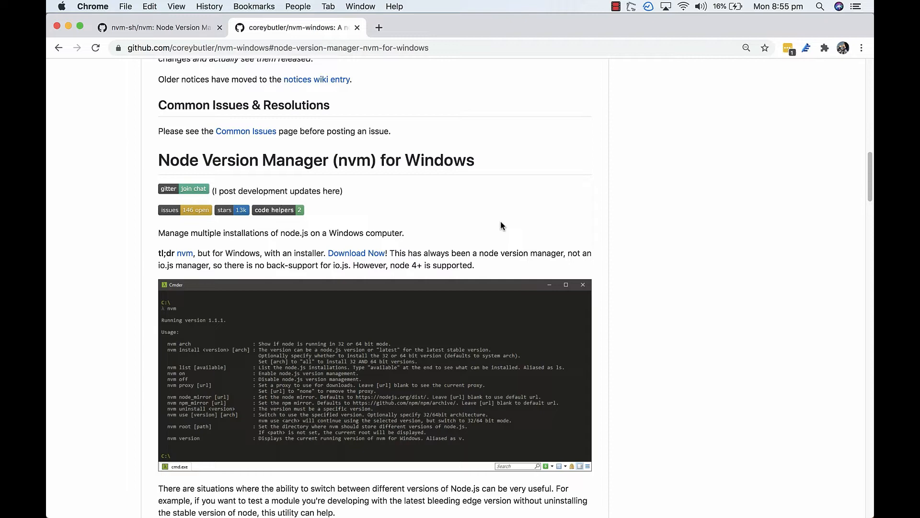
pyautogui.click(159, 27)
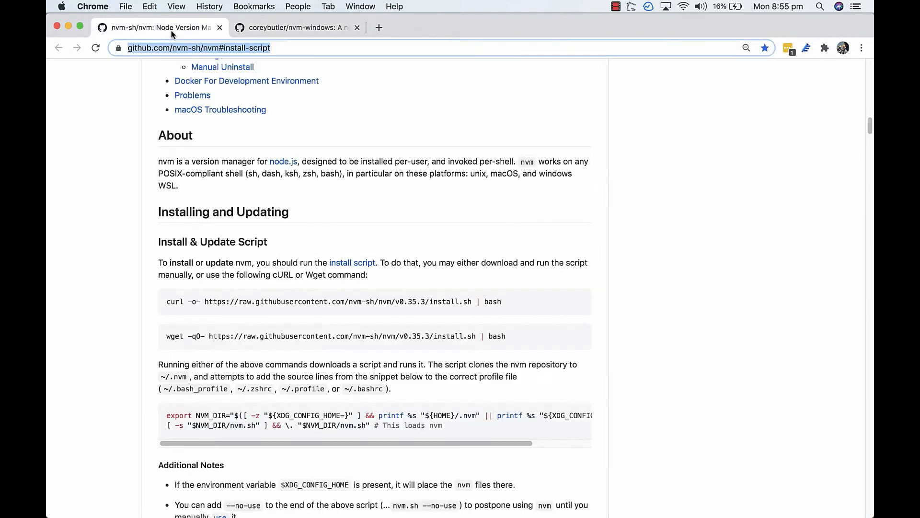
pyautogui.moveTo(638, 342)
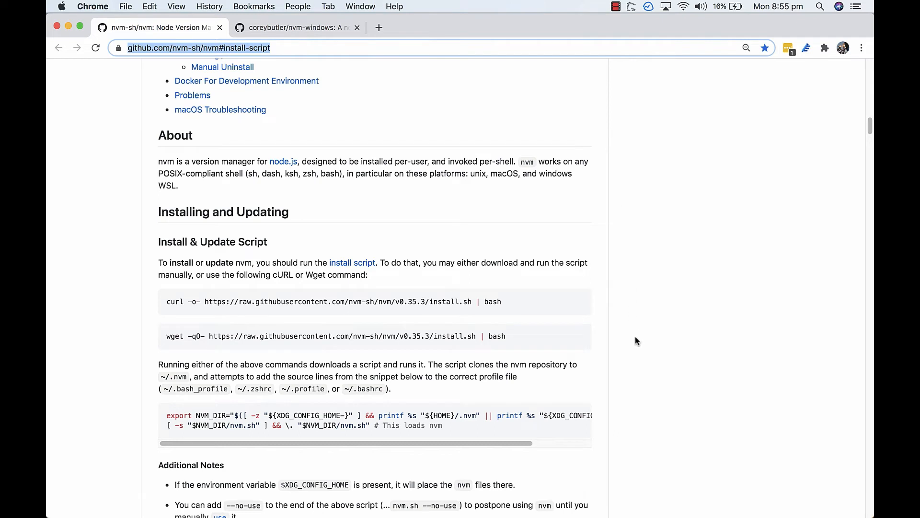
pyautogui.scroll(-3)
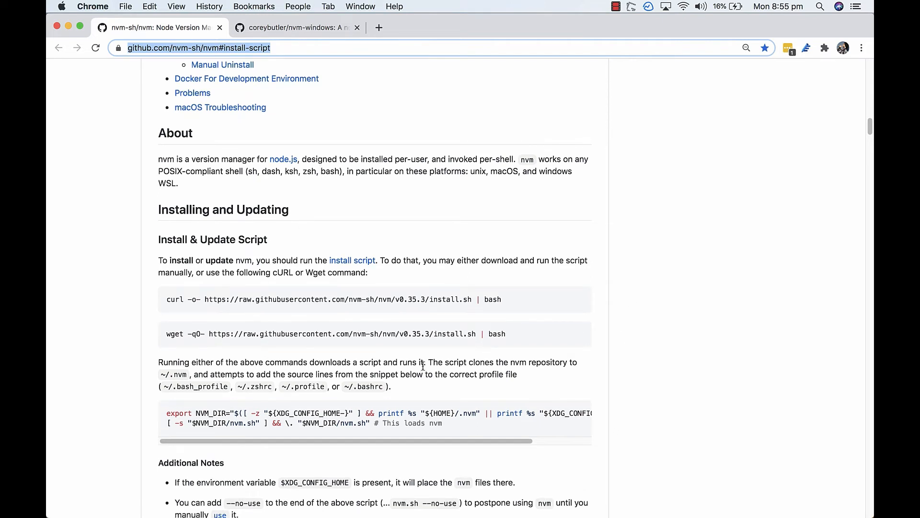
pyautogui.moveTo(70, 28)
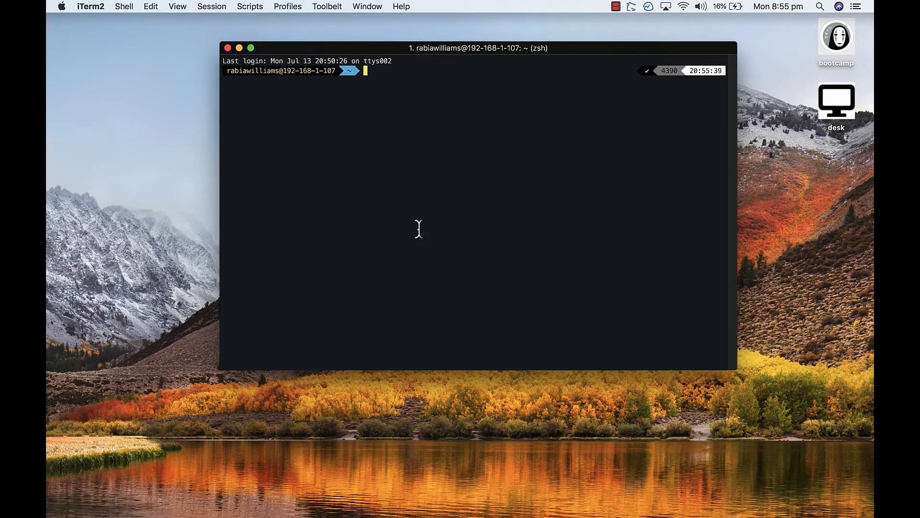
# Check the active Node version (v10.16.3) and list the nvm-installed versions with nvm ls
pyautogui.write('no')
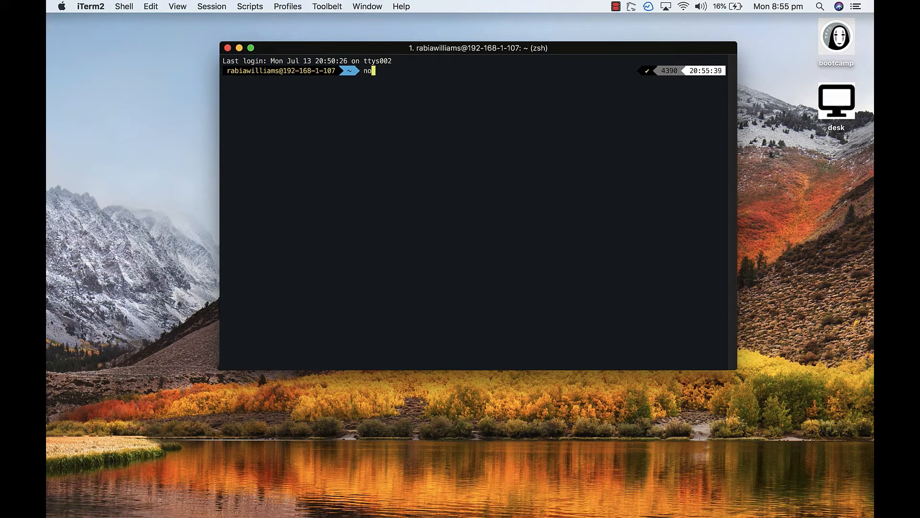
pyautogui.write('de')
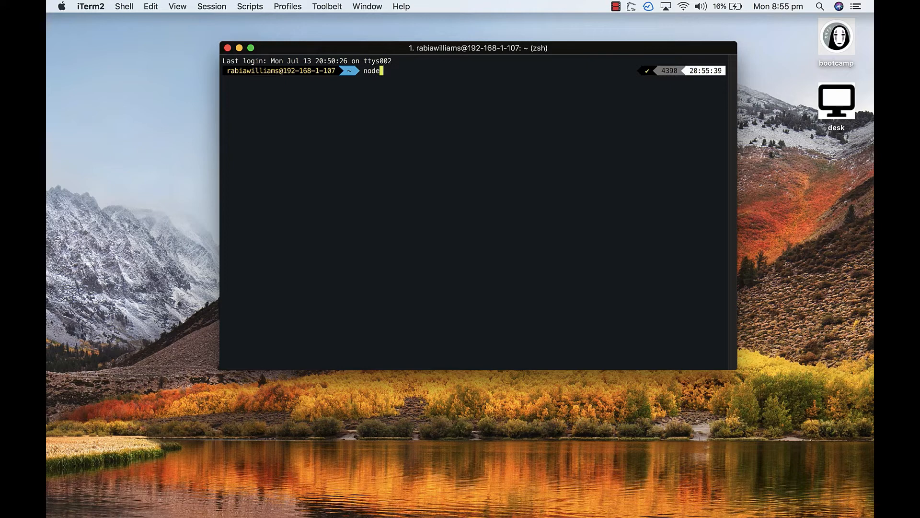
pyautogui.write('-v')
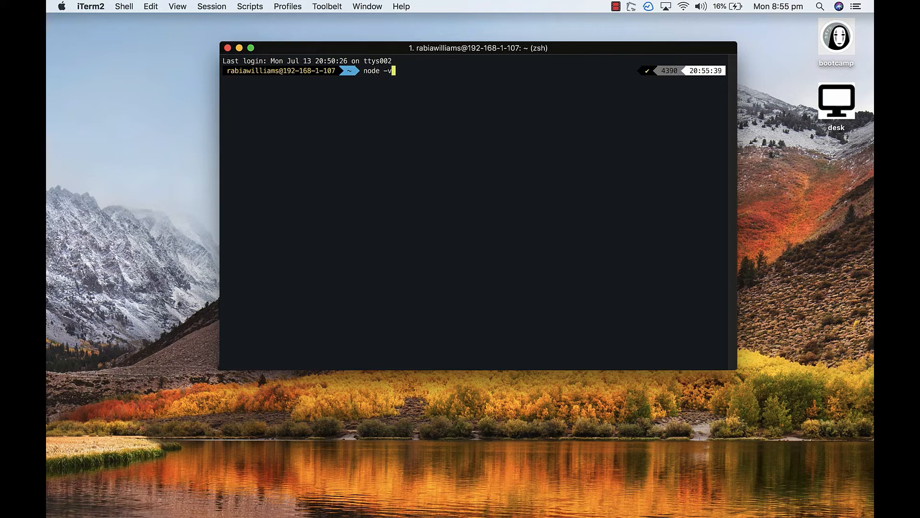
pyautogui.press('Return')
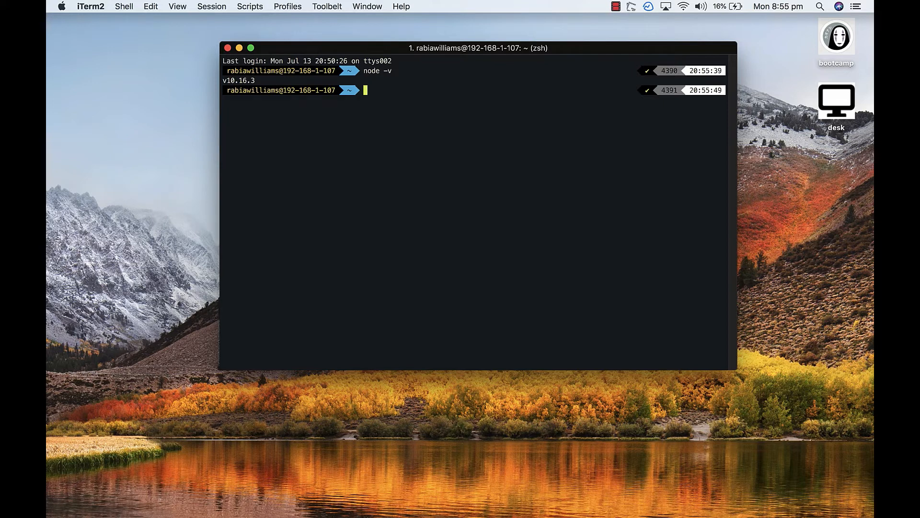
pyautogui.write('nvm ls')
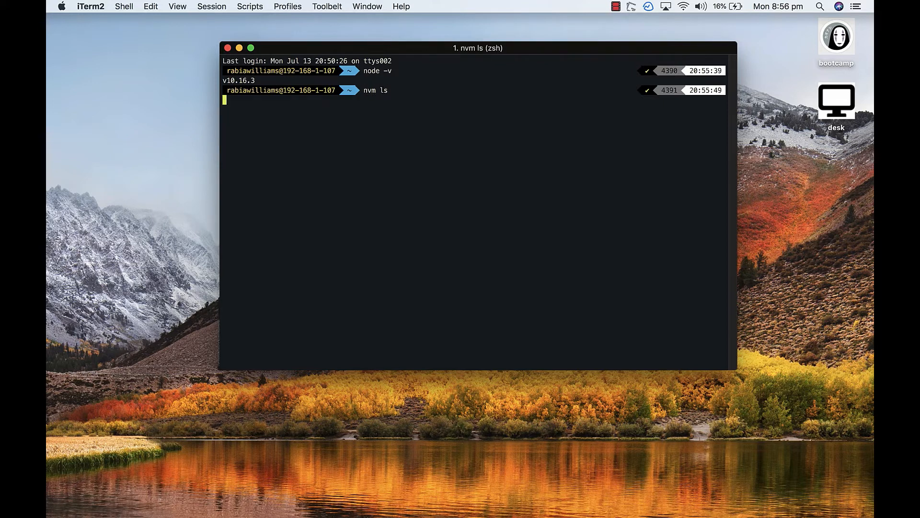
pyautogui.press('Return')
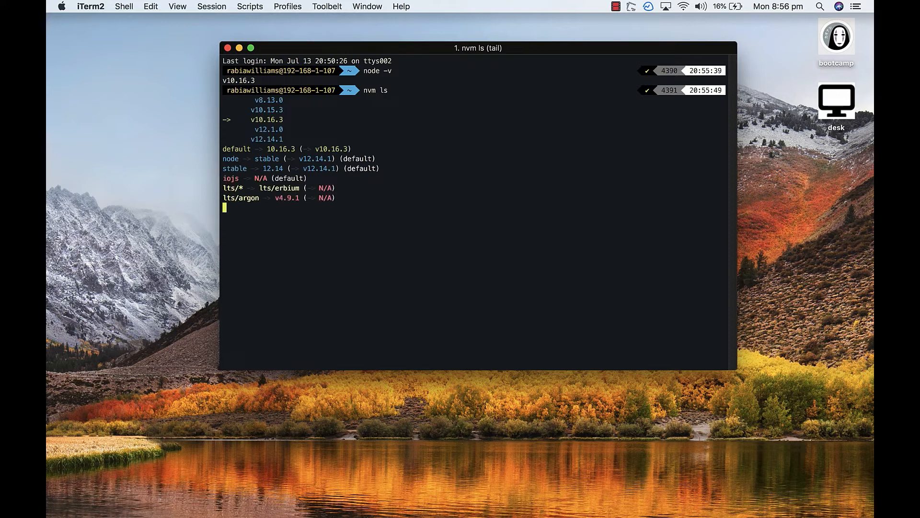
pyautogui.press('Return')
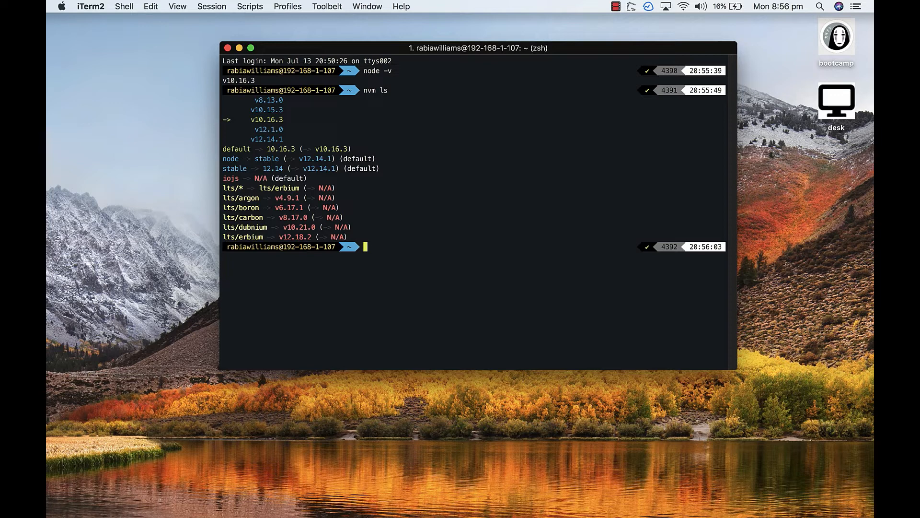
# Switch the shell to Node 12.14.1 with nvm use and verify node -v reports v12.14.1
pyautogui.write('nvm use')
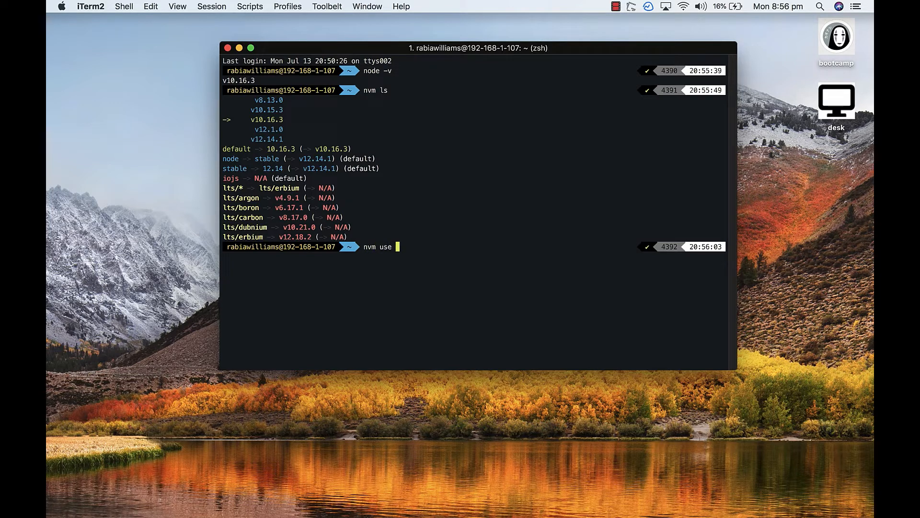
pyautogui.write('12')
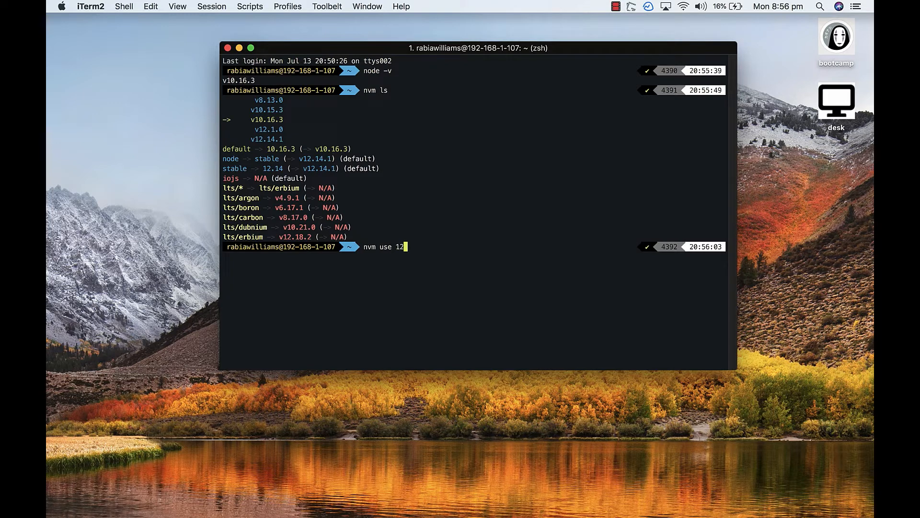
pyautogui.write('.')
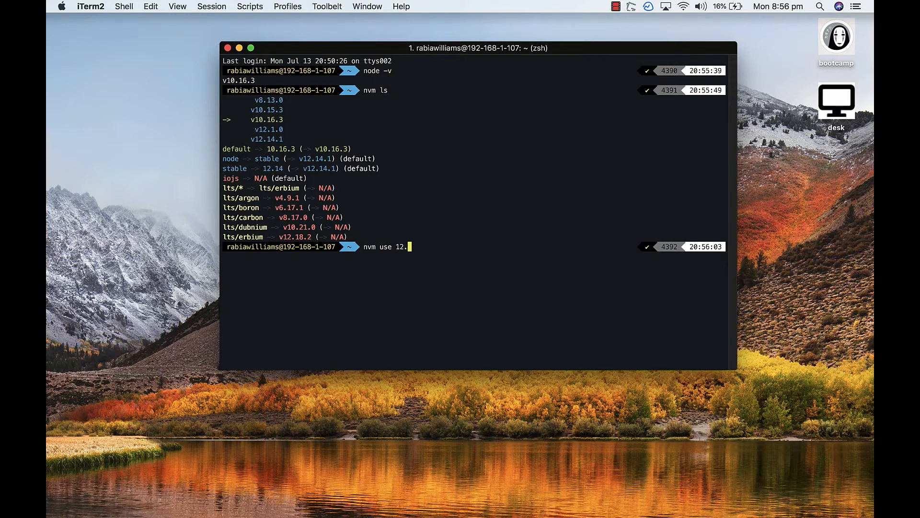
pyautogui.press('Return')
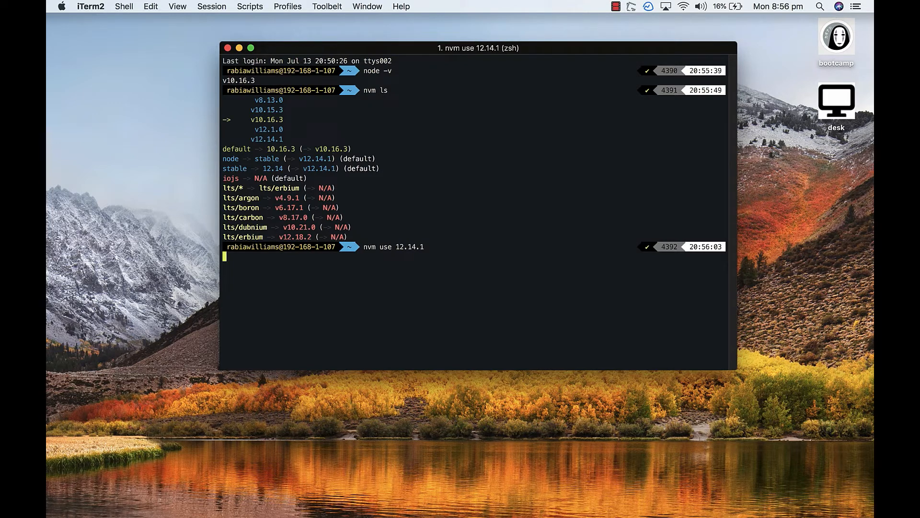
pyautogui.press('Return')
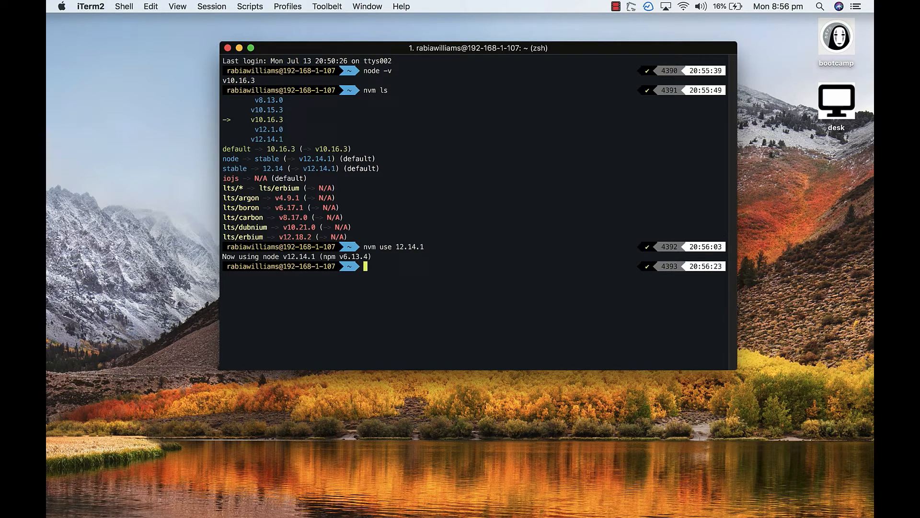
pyautogui.write('node -v')
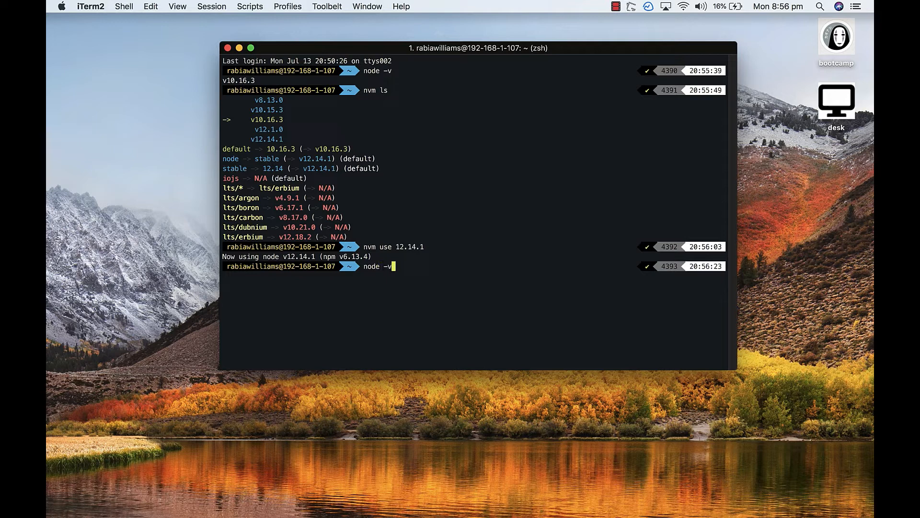
pyautogui.press('Return')
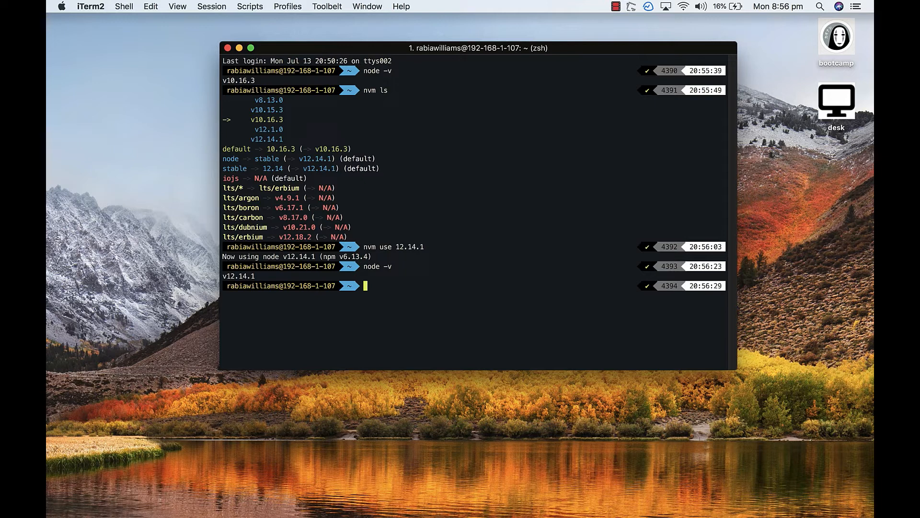
# Attempt nvm use 10.2.0 and get the 'not yet installed' message
pyautogui.write('nvm use')
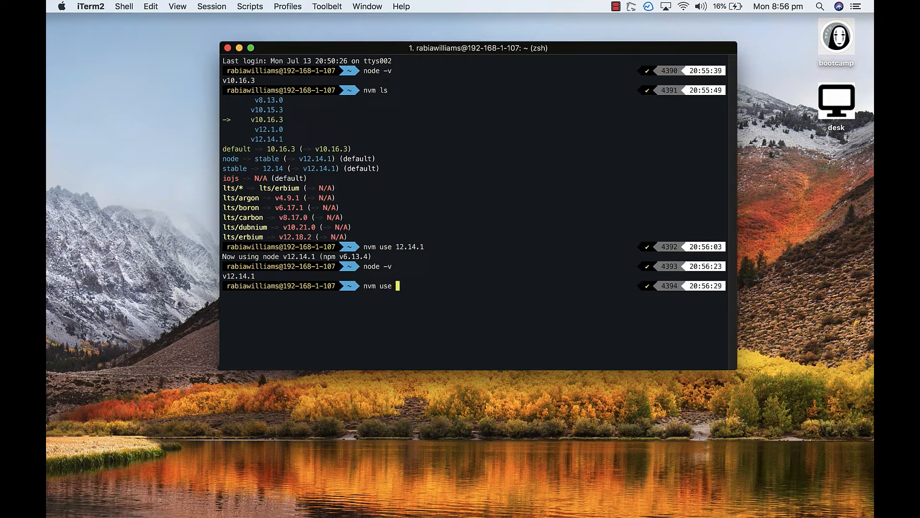
pyautogui.write('10')
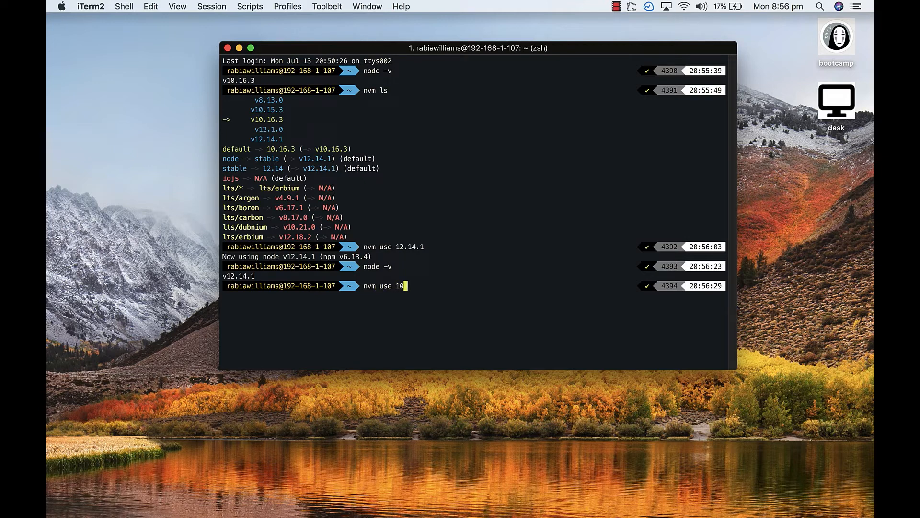
pyautogui.write('.2.0')
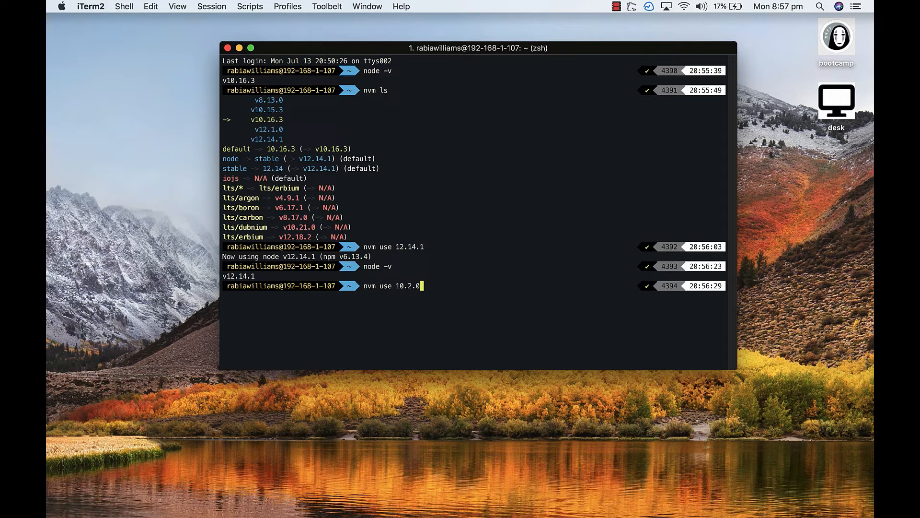
pyautogui.press('return')
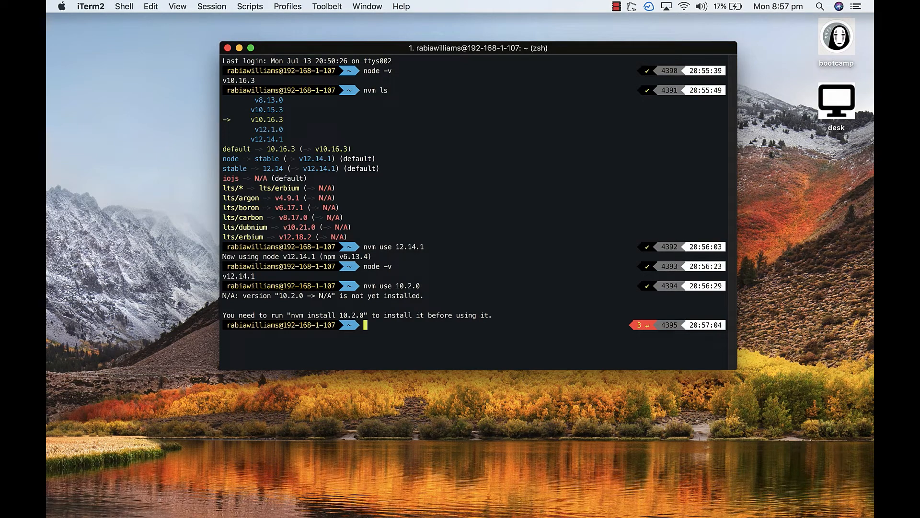
pyautogui.moveTo(384, 312)
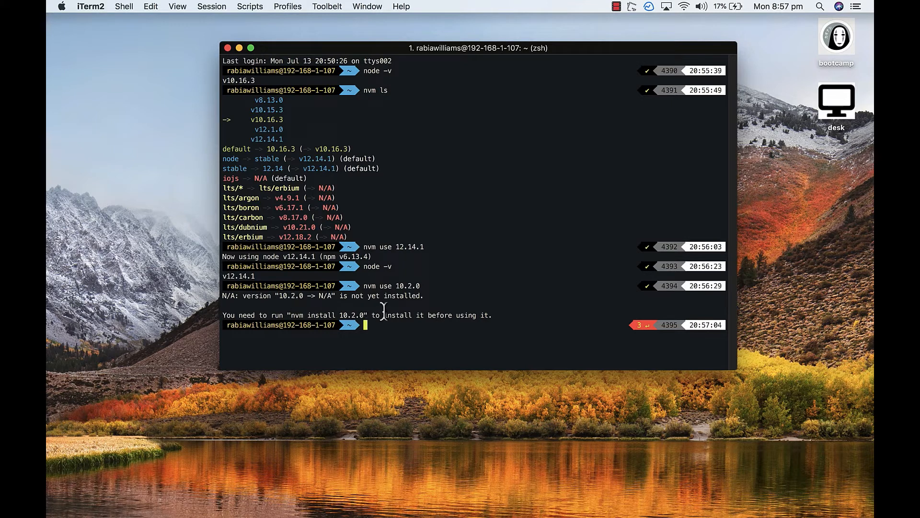
# Install Node 10.2.0 with nvm install and verify node -v now reports v10.2.0
pyautogui.write('nvm')
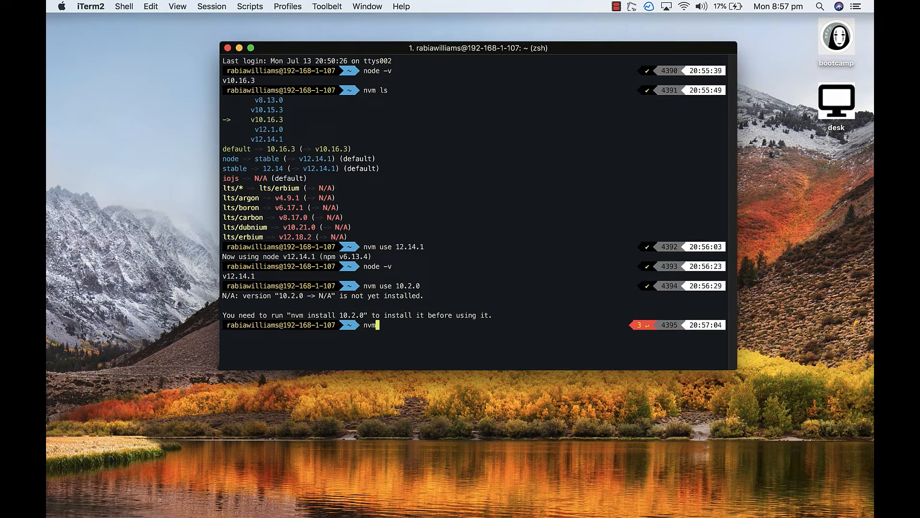
pyautogui.write('install 1')
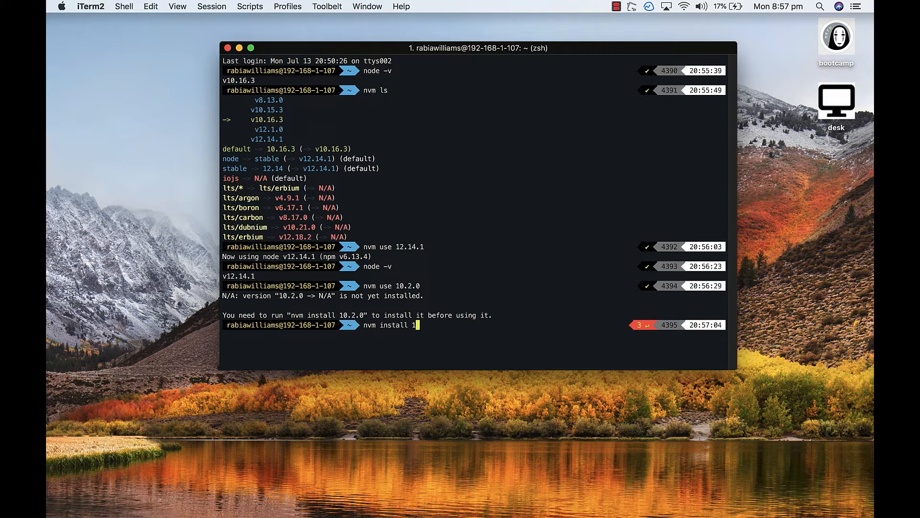
pyautogui.write('0.2.0')
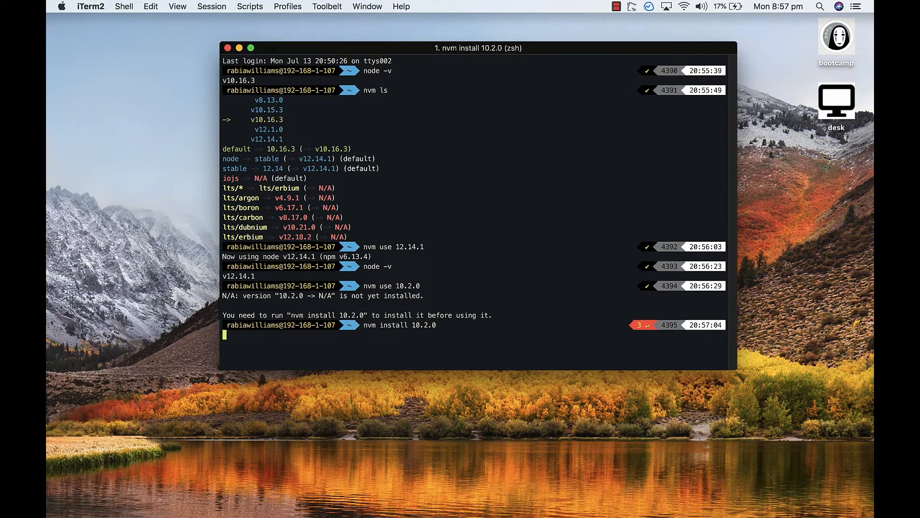
pyautogui.press('Return')
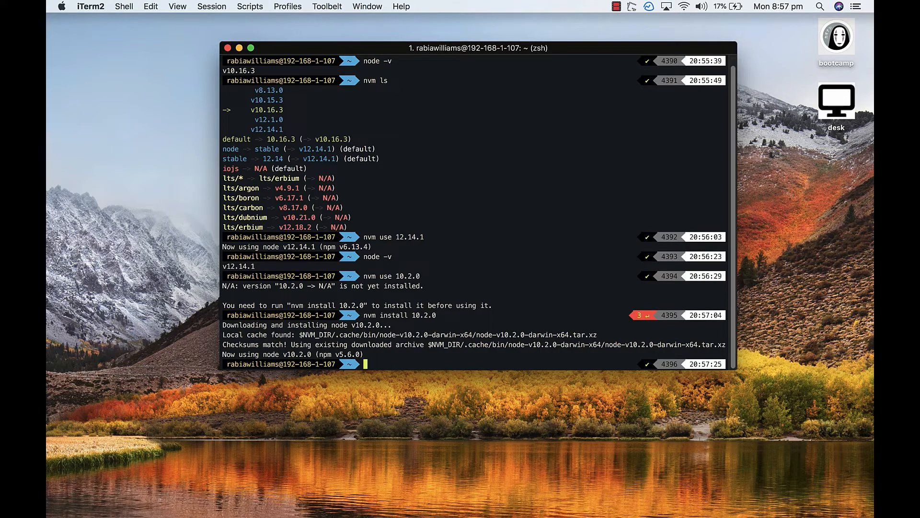
pyautogui.write('node')
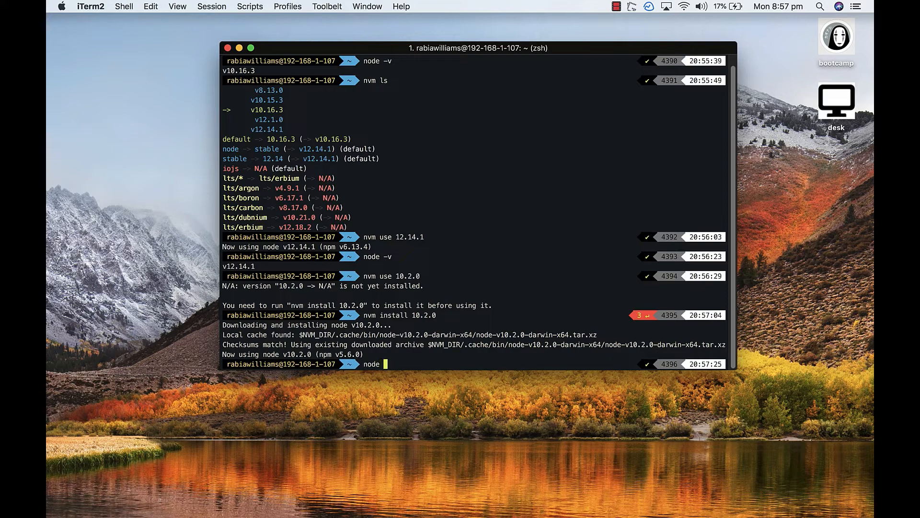
pyautogui.press('Return')
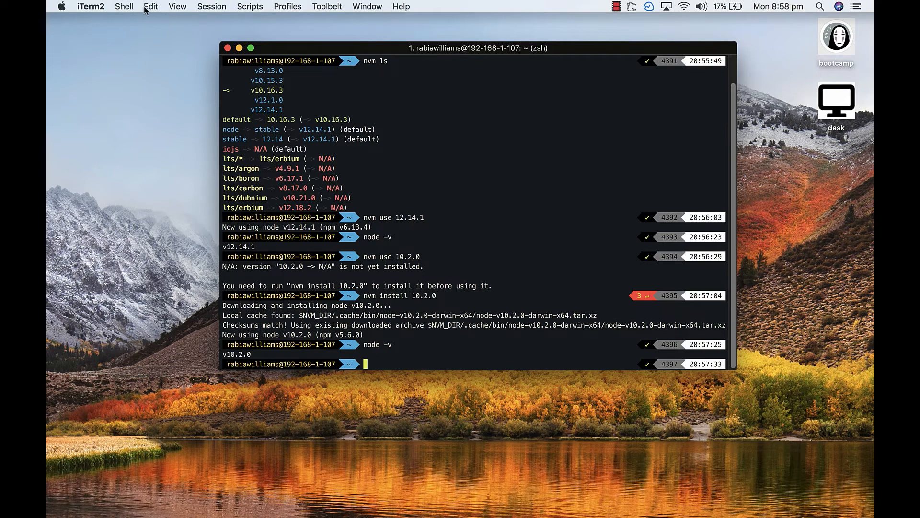
# Start a fresh terminal window and see node -v report v10.16.3 there
pyautogui.click(124, 7)
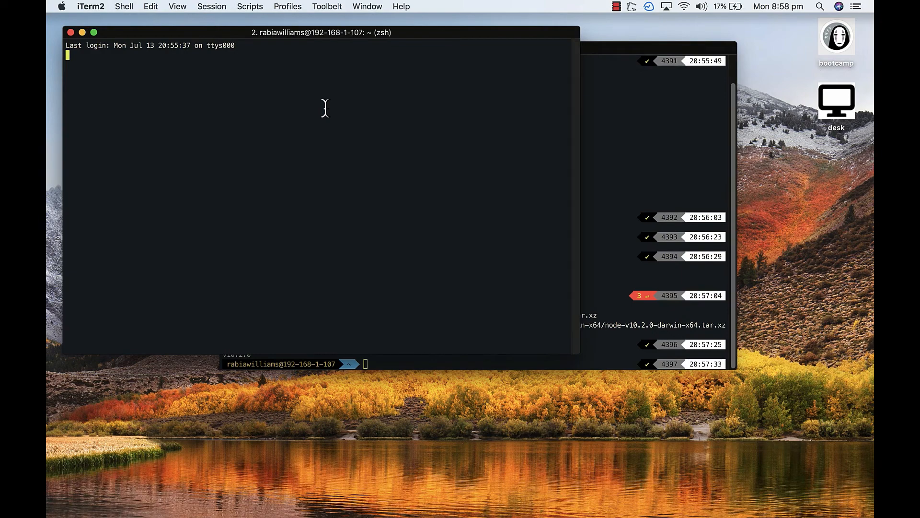
pyautogui.write('node -v')
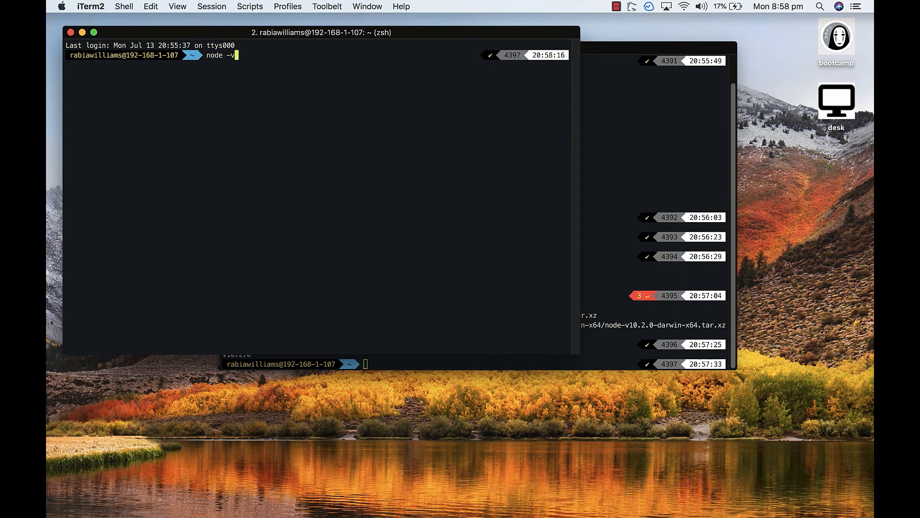
pyautogui.press('Return')
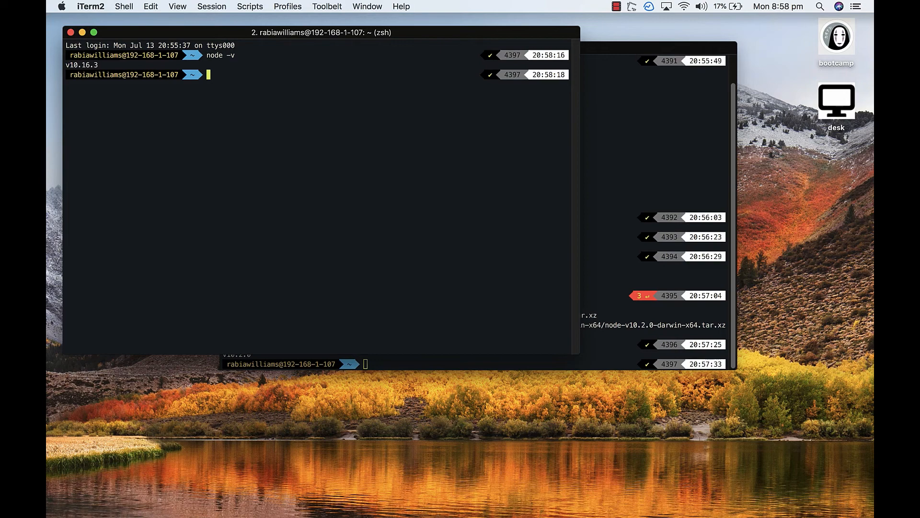
# Set the nvm default alias to 12.14.1
pyautogui.write('n')
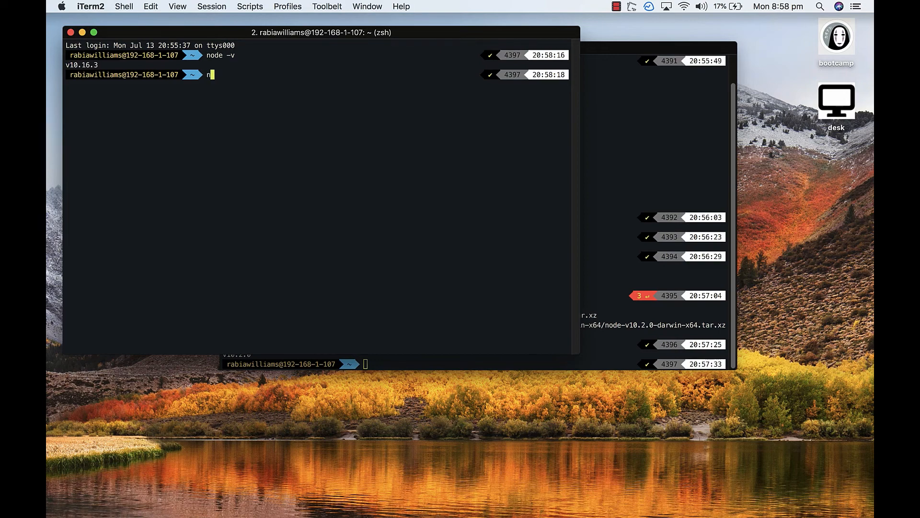
pyautogui.write('vm alias')
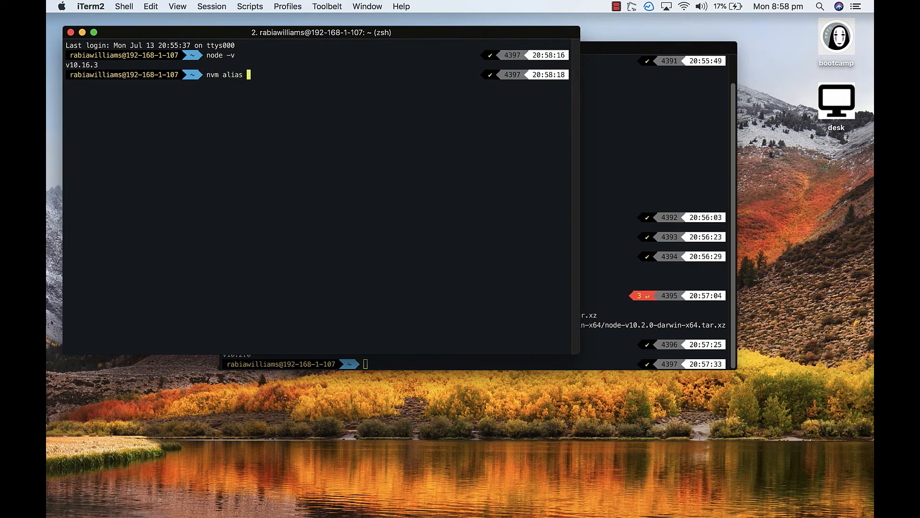
pyautogui.write('def')
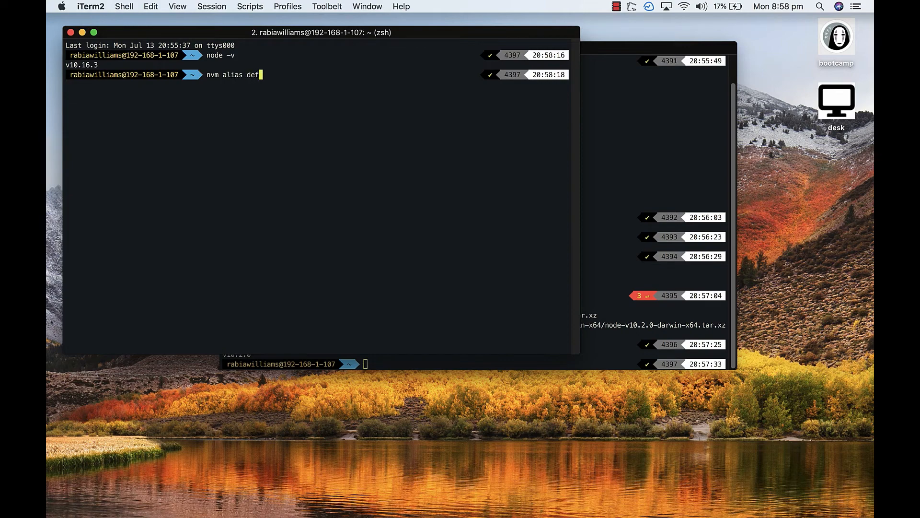
pyautogui.write('ault 12.14.1')
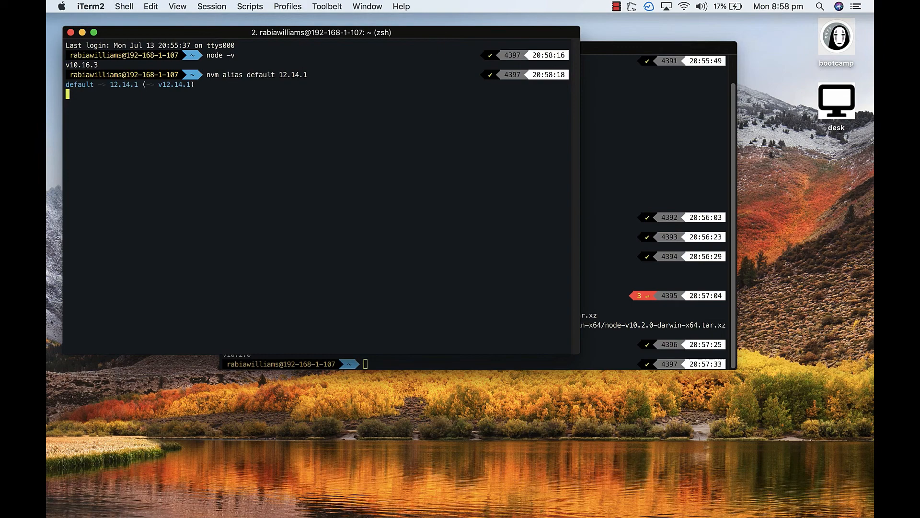
pyautogui.press('Return')
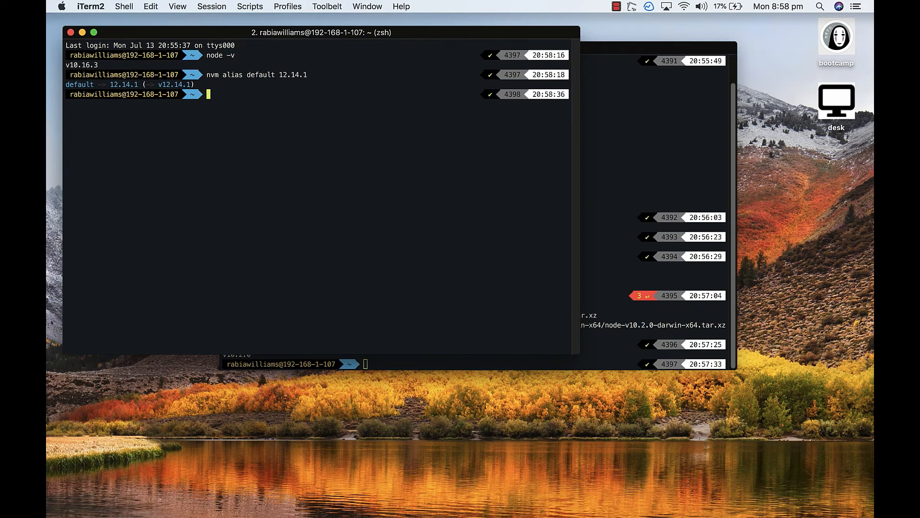
# Start another new terminal window and confirm node -v reports v12.14.1
pyautogui.click(124, 7)
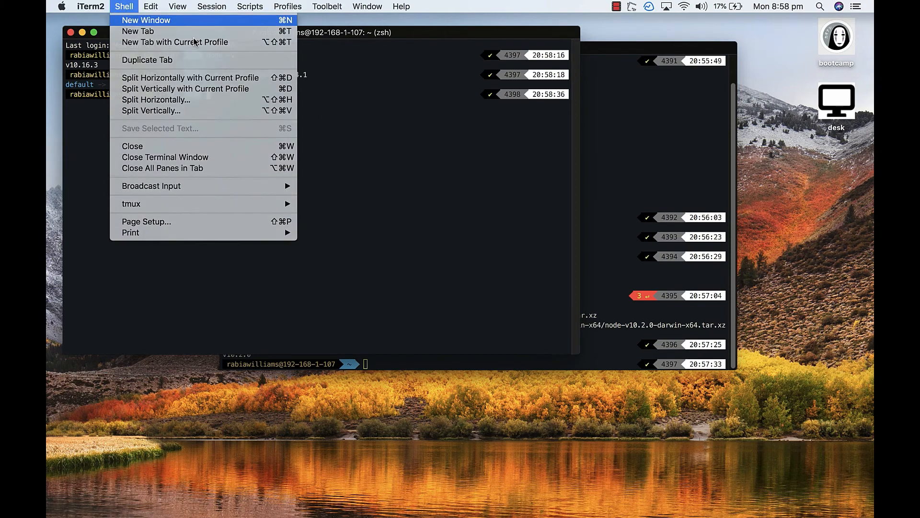
pyautogui.click(146, 20)
pyautogui.write('node -')
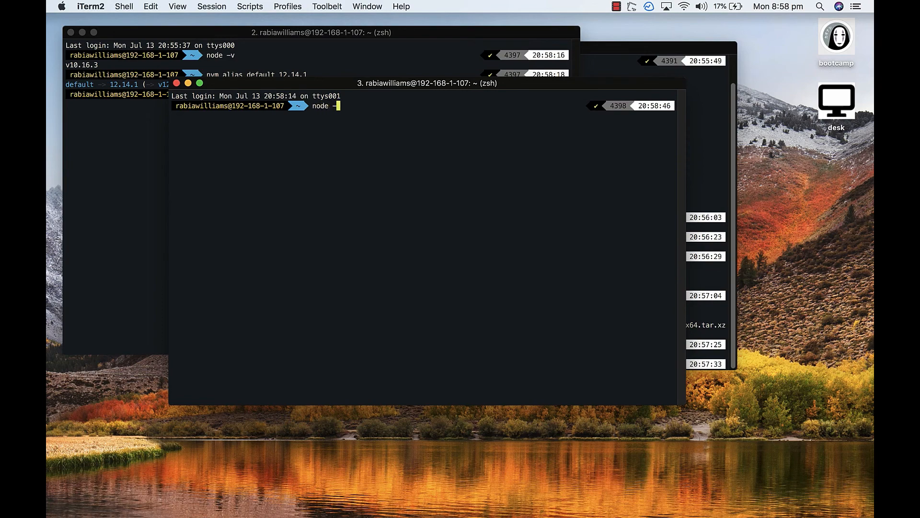
pyautogui.write('v')
pyautogui.press('Return')
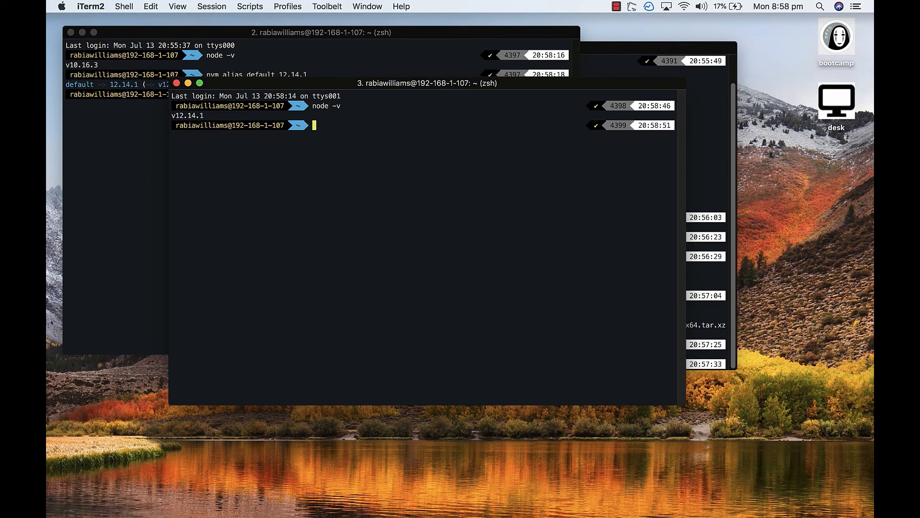